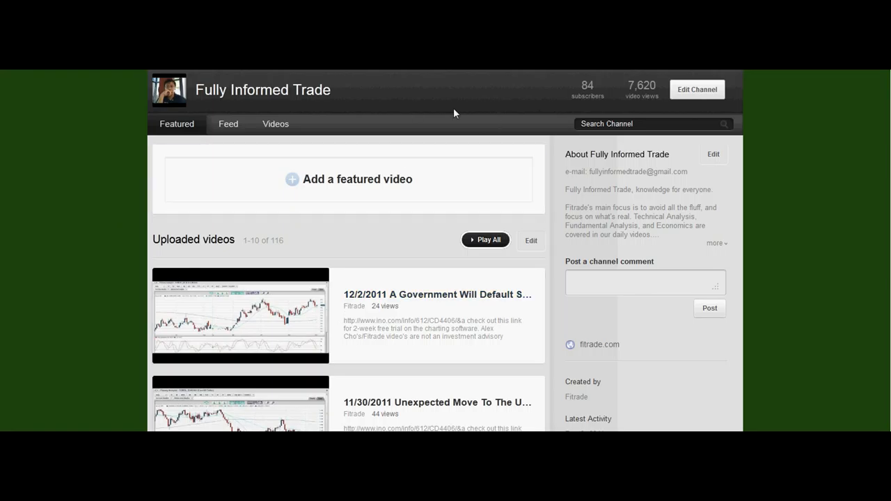
mouse_move(437, 294)
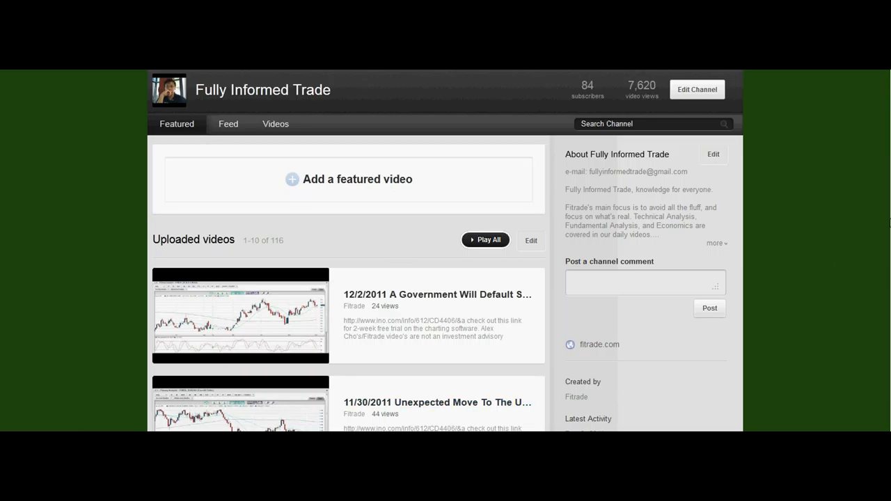
- Switch to the channel's activity Feed and reach the Post a bulletin box
scroll(down, 3)
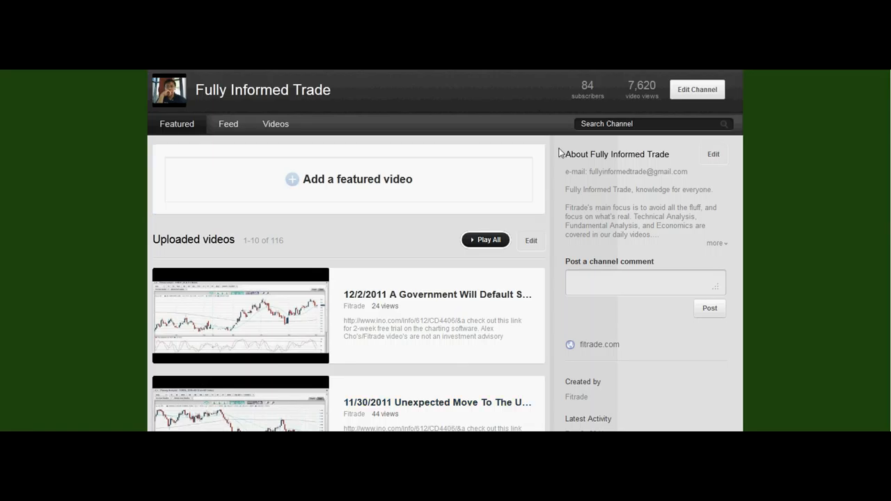
scroll(down, 3)
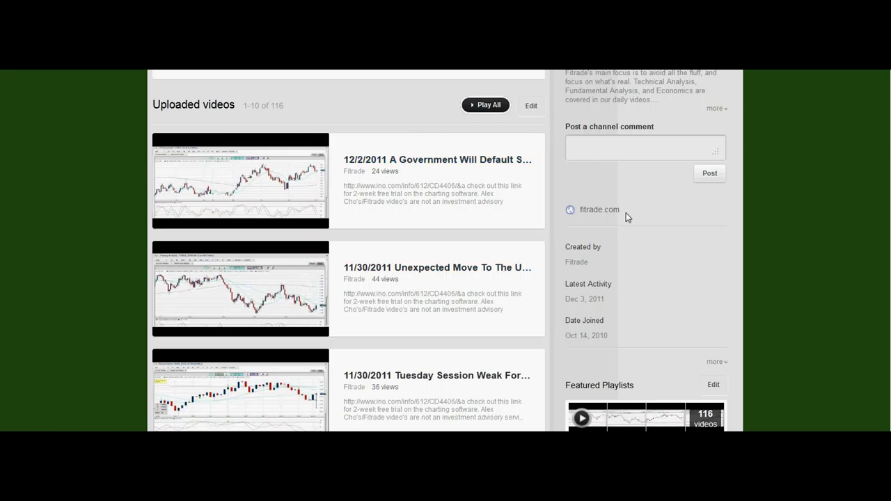
mouse_move(554, 209)
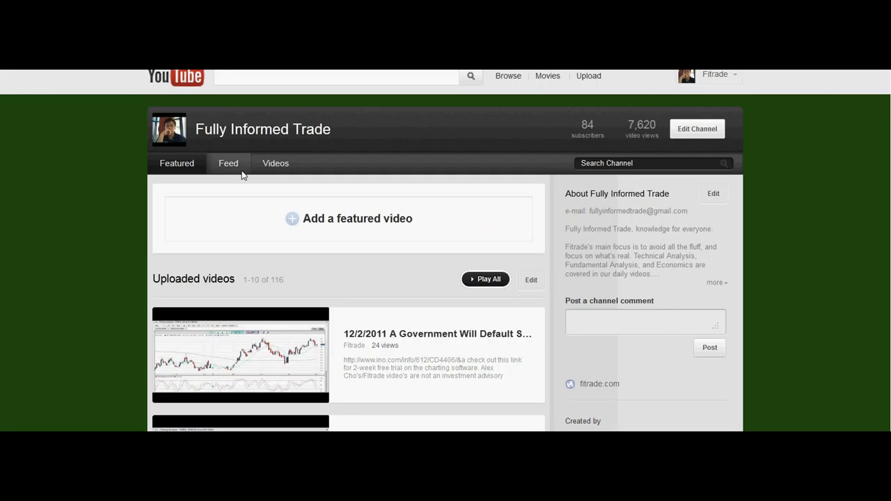
click(228, 163)
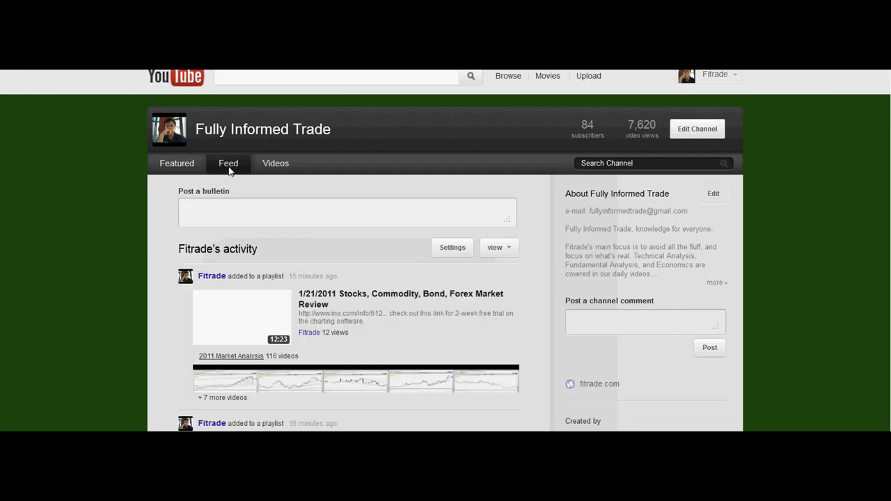
scroll(down, 3)
text(Hey)
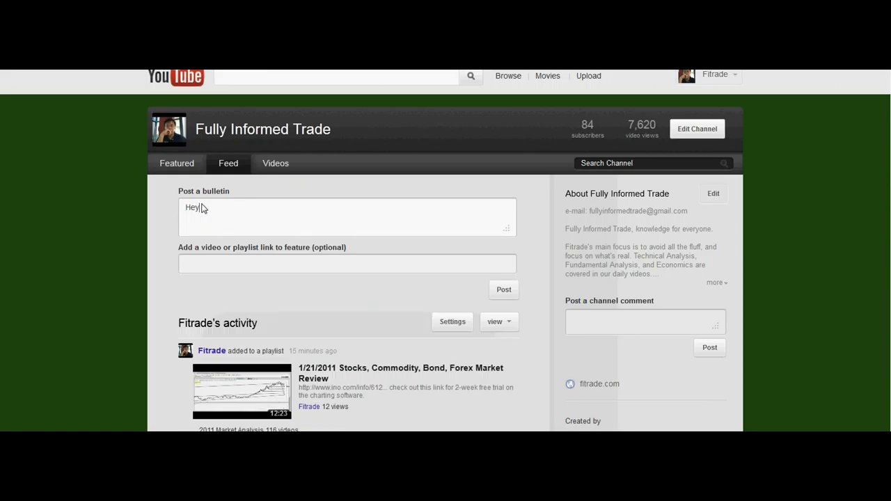
- Post a bulletin telling everybody the featured video is being worked on and will be viewable soon
text(everybody,)
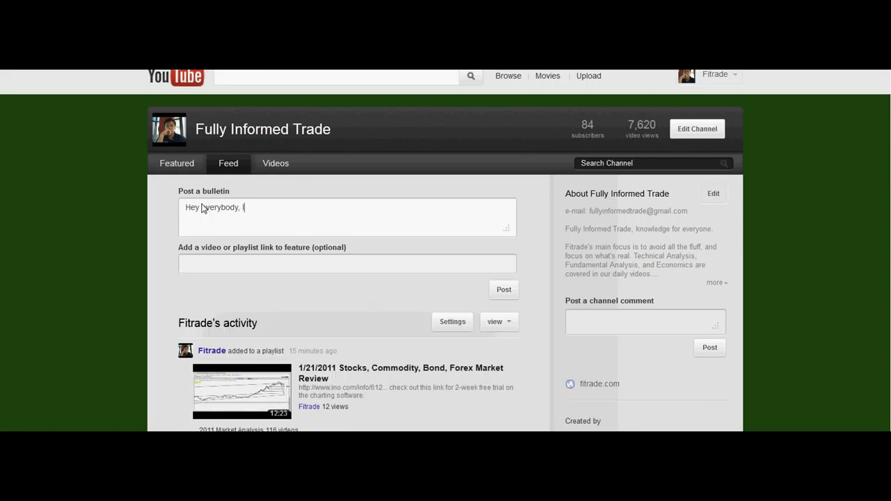
text(I'm working on a)
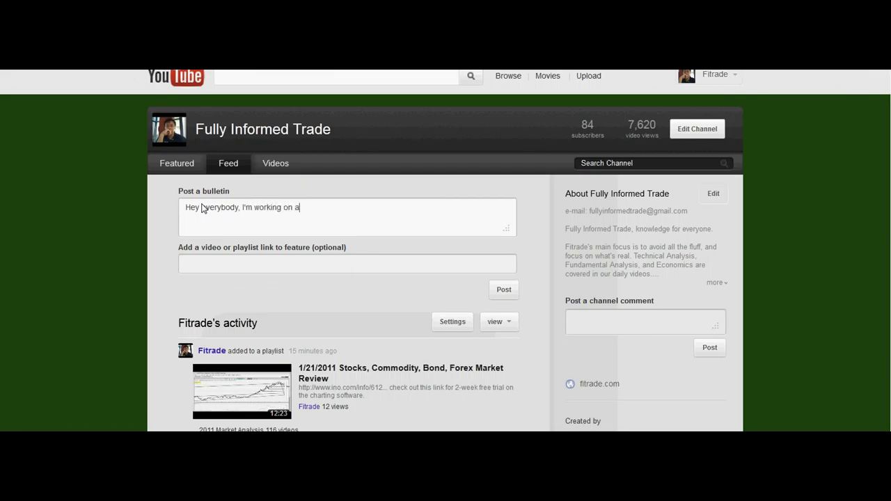
text(the featur)
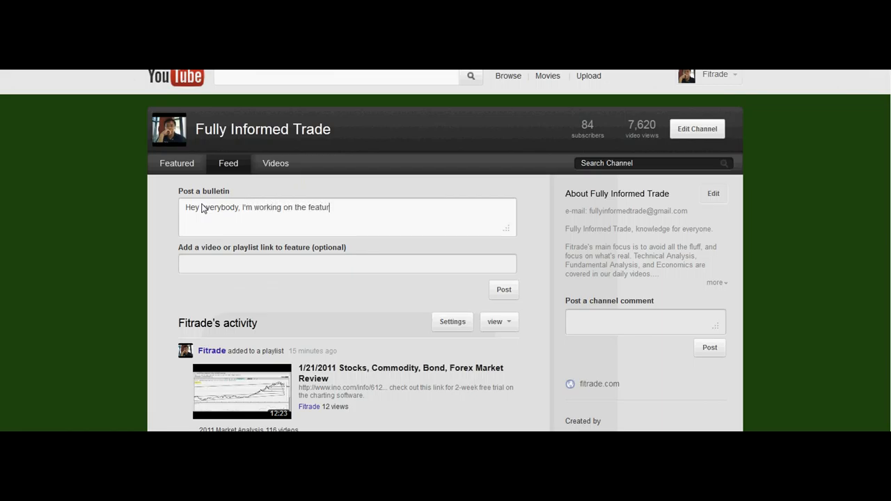
text(ed video right)
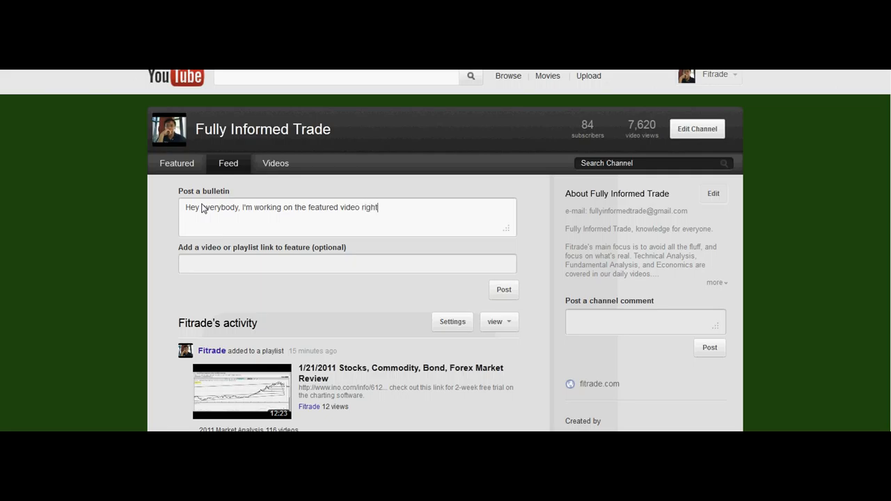
text(now,)
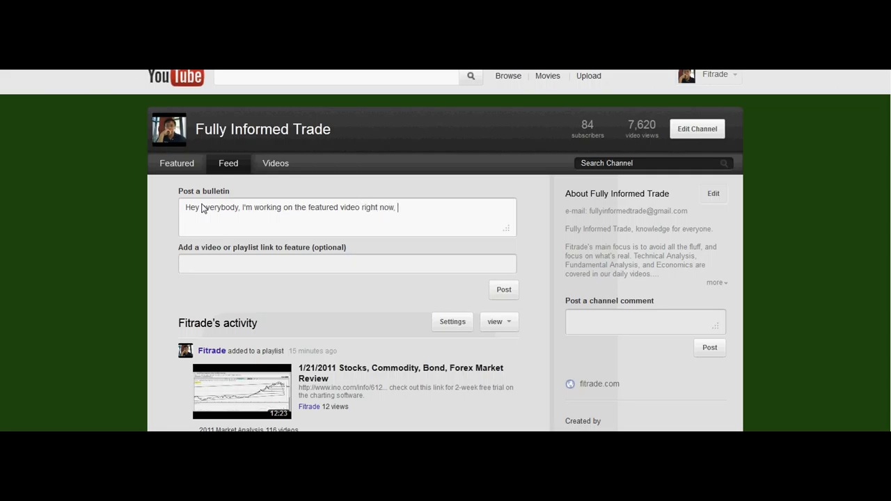
text(and you guys will be)
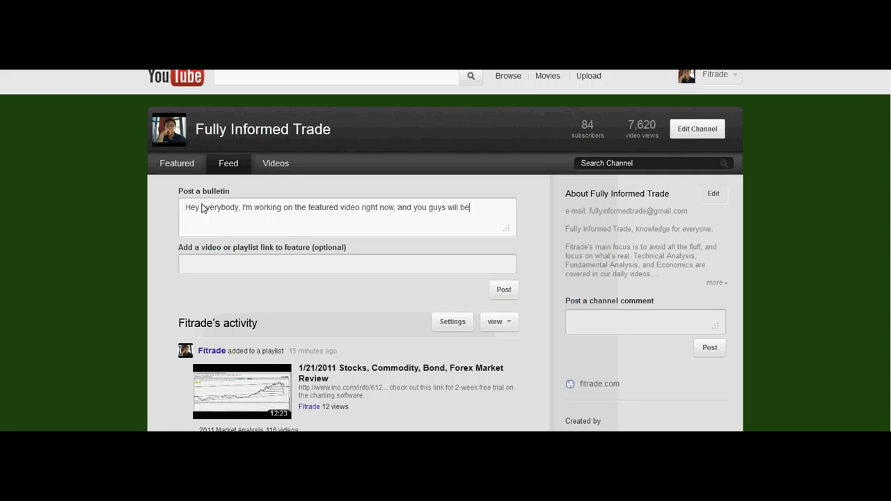
text(able to see it pretty soon.)
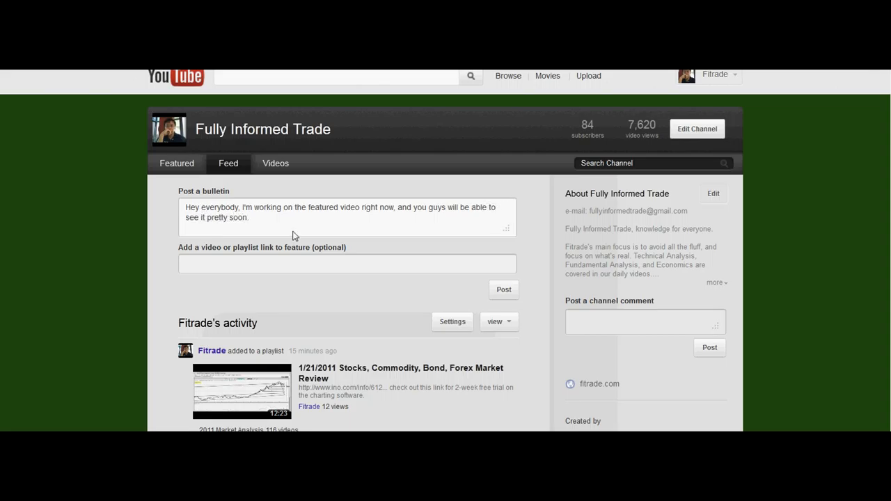
click(504, 289)
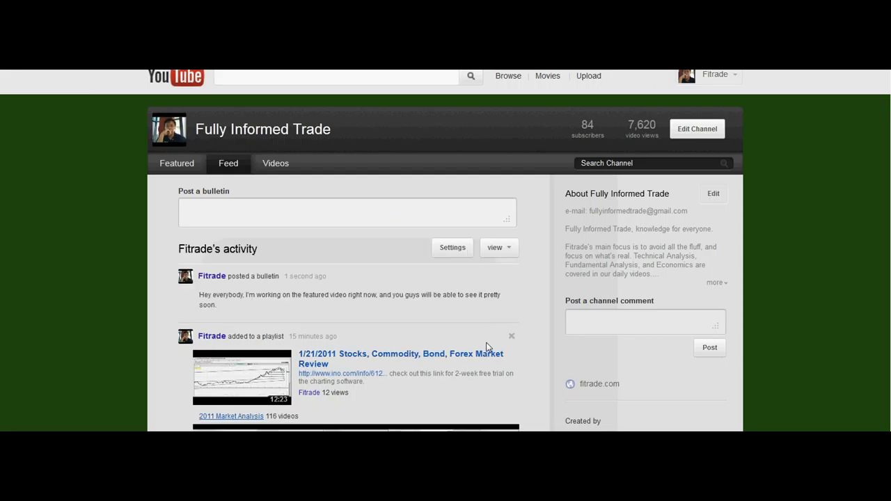
mouse_move(334, 231)
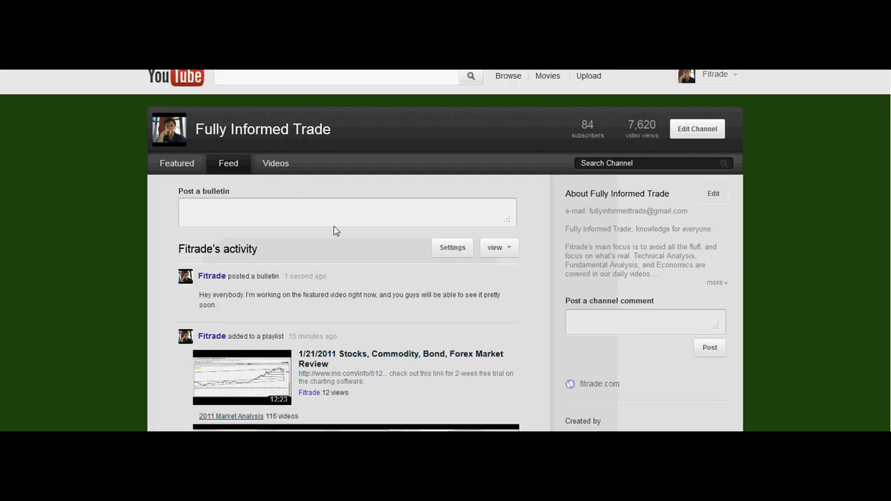
mouse_move(342, 312)
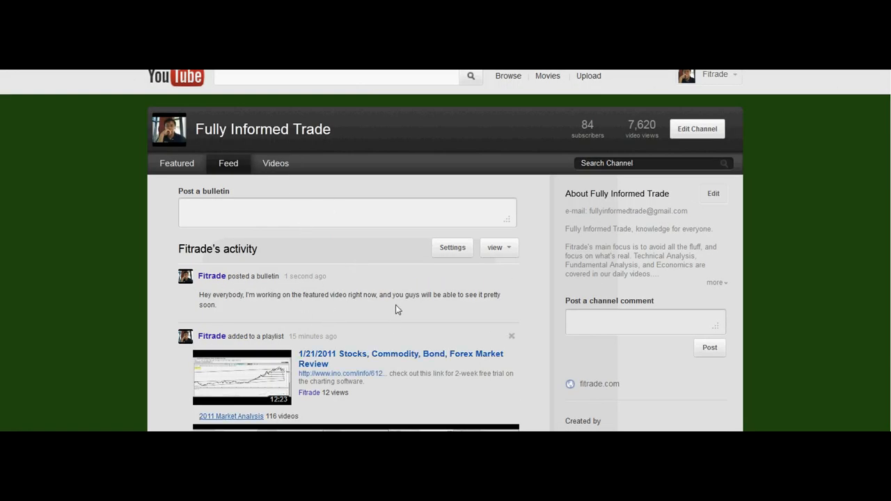
- Browse the Uploaded Videos grid of 116 uploads from newest to oldest
click(275, 163)
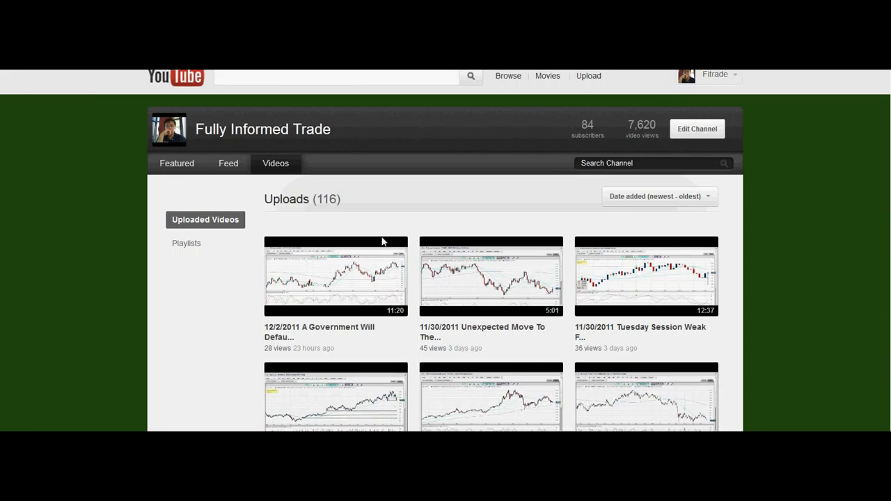
scroll(down, 3)
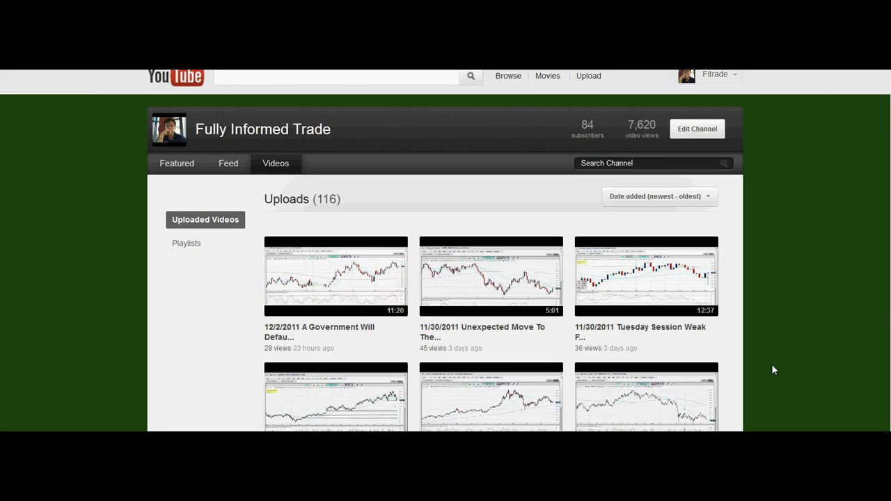
scroll(down, 3)
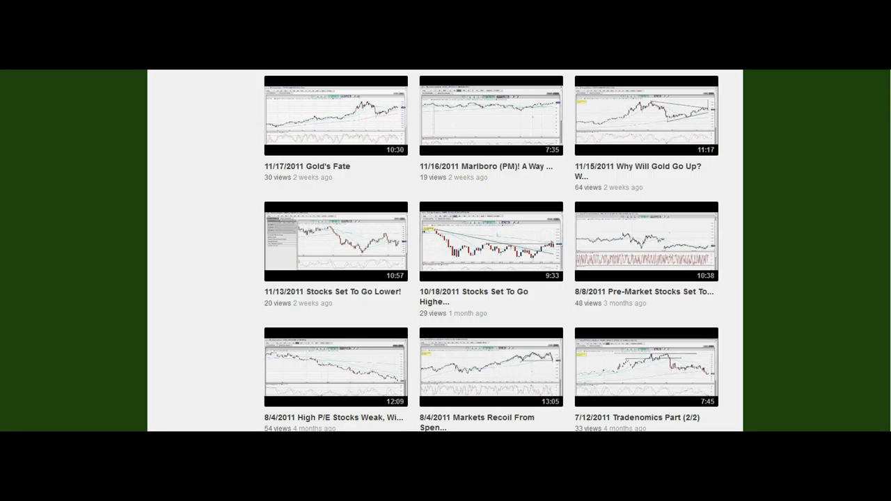
scroll(down, 3)
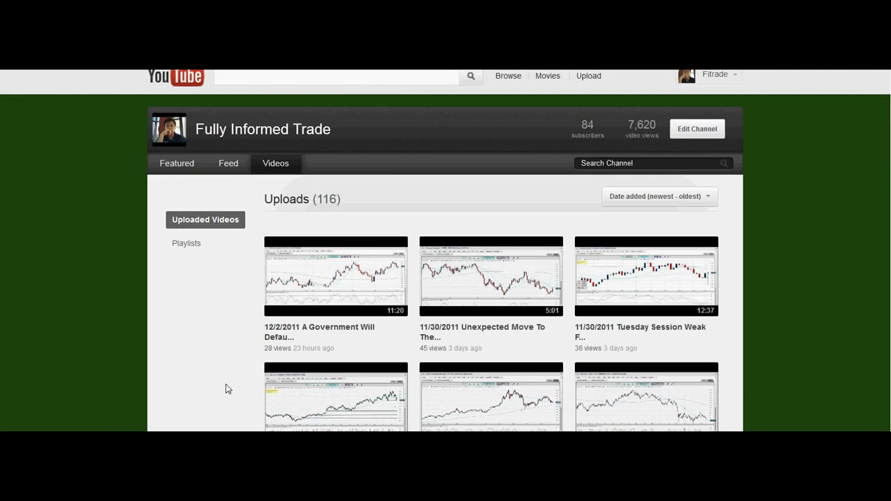
- Show the Playlists page with the single 2011 Market Analysis playlist of 116 videos
click(187, 242)
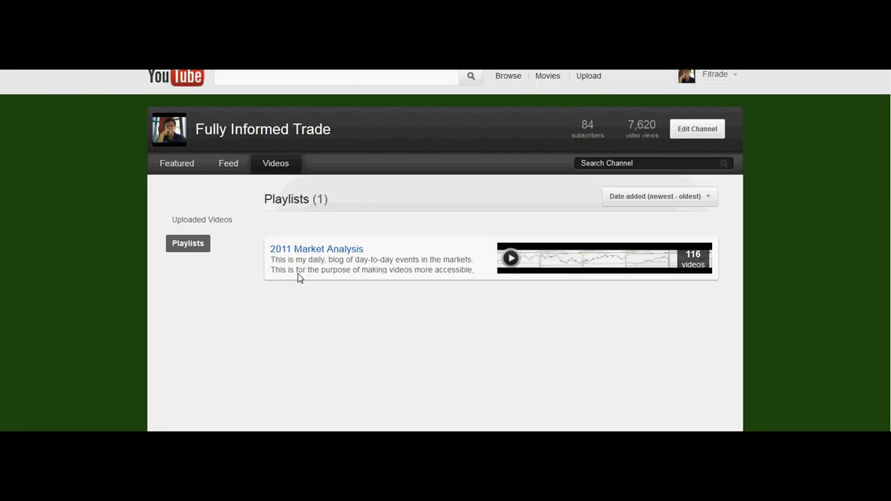
mouse_move(839, 119)
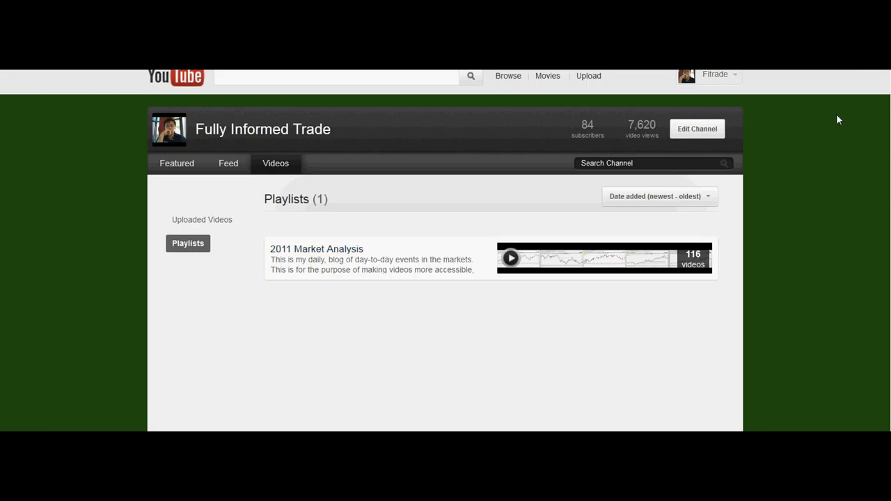